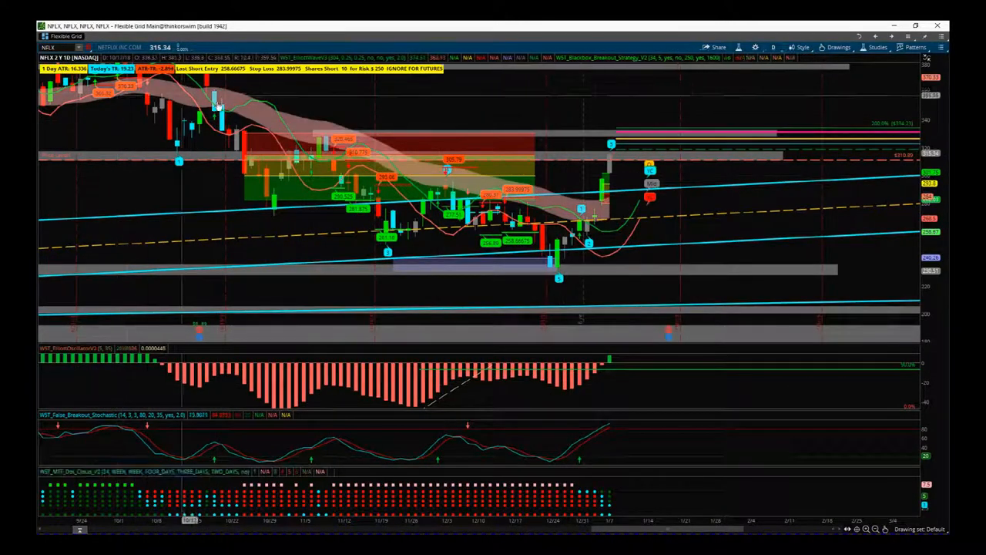
{"action": "mouse_move", "coordinate": [532, 274]}
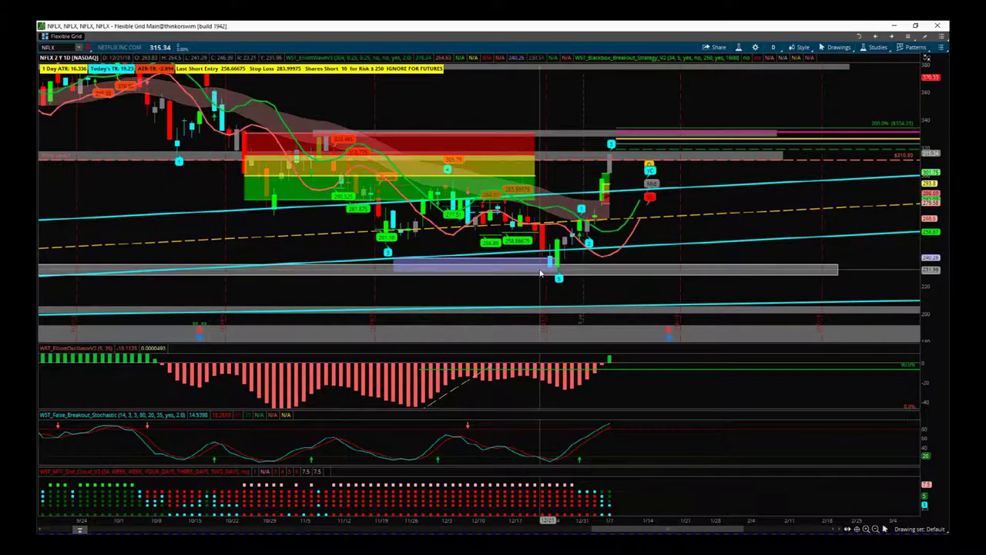
{"action": "mouse_move", "coordinate": [558, 278]}
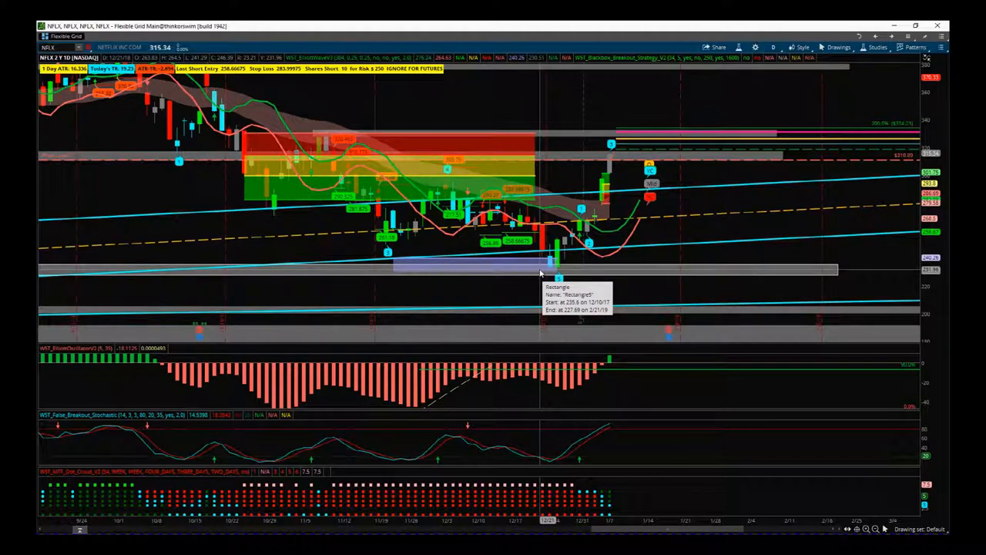
{"action": "mouse_move", "coordinate": [541, 275]}
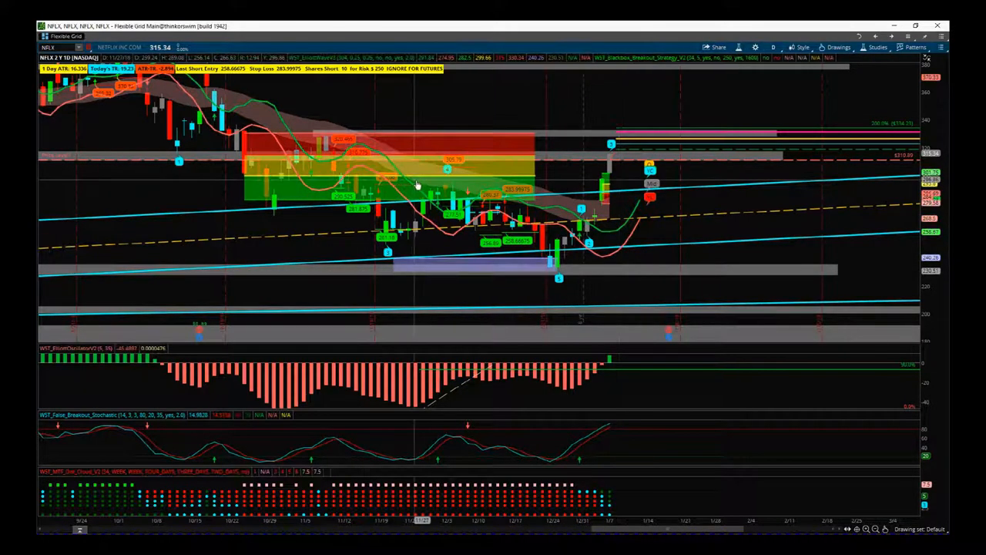
{"action": "mouse_move", "coordinate": [552, 270]}
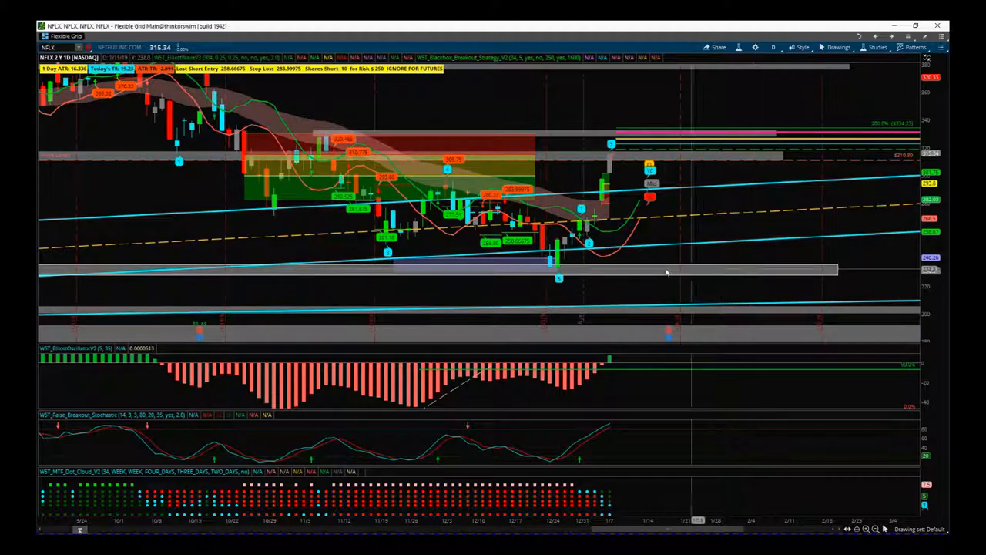
{"action": "mouse_move", "coordinate": [573, 246]}
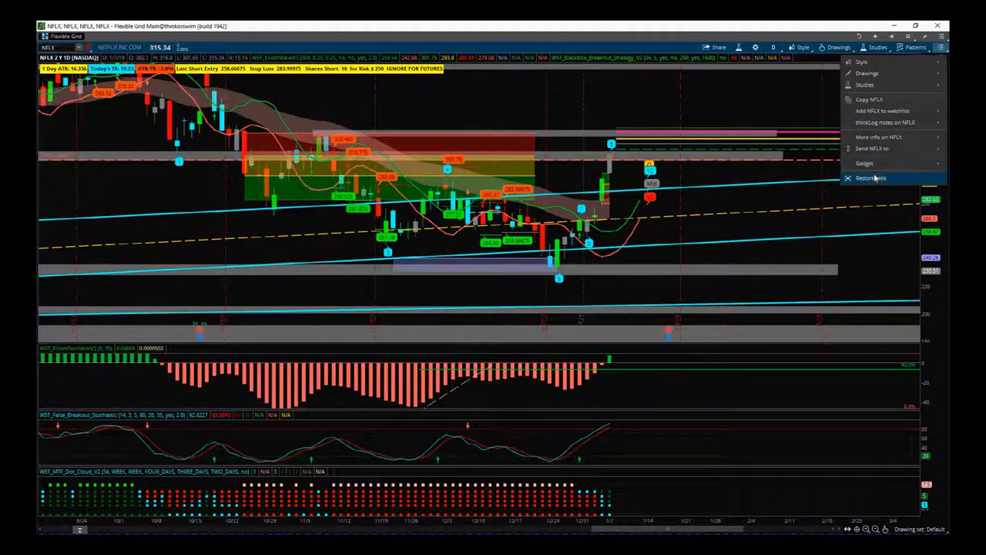
Step: Maximize the NFLX 60-minute chart cell to review its breakout, entry, stop and target levels
{"action": "left_click", "coordinate": [873, 179]}
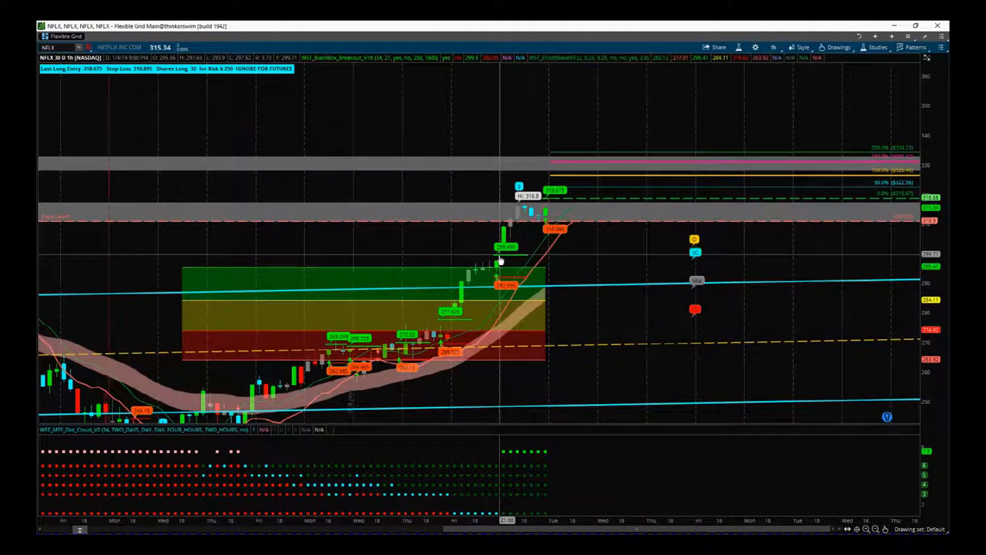
{"action": "mouse_move", "coordinate": [500, 281]}
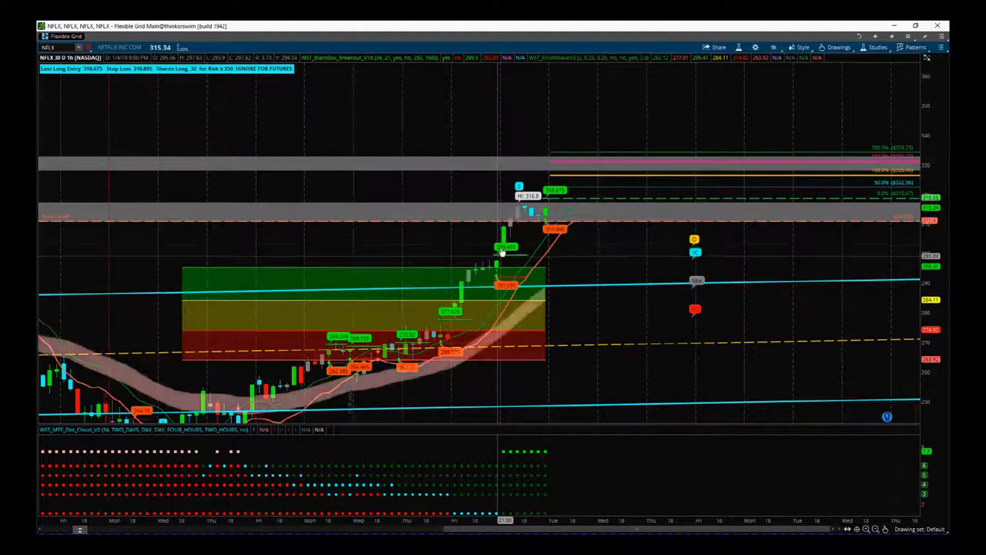
{"action": "mouse_move", "coordinate": [510, 212]}
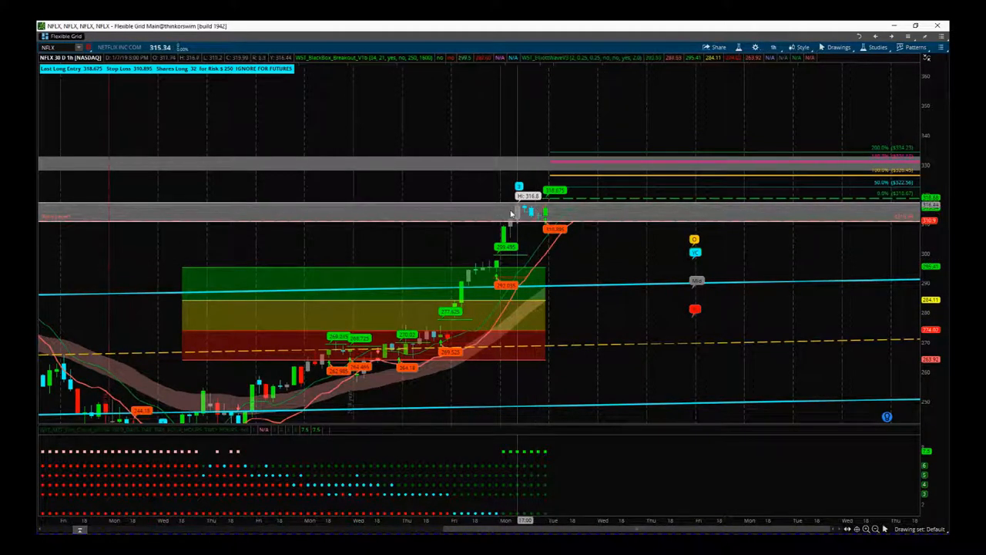
{"action": "mouse_move", "coordinate": [487, 331]}
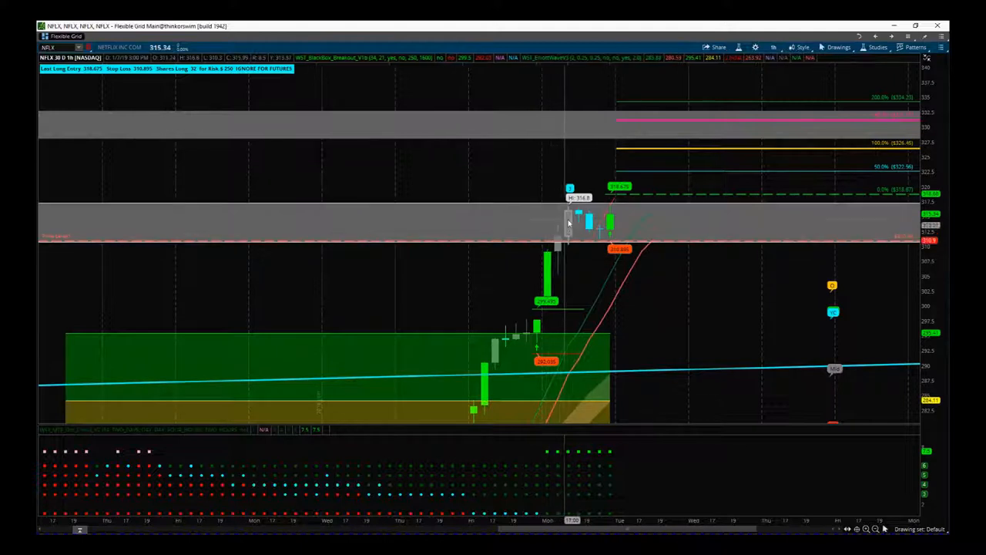
{"action": "mouse_move", "coordinate": [587, 225]}
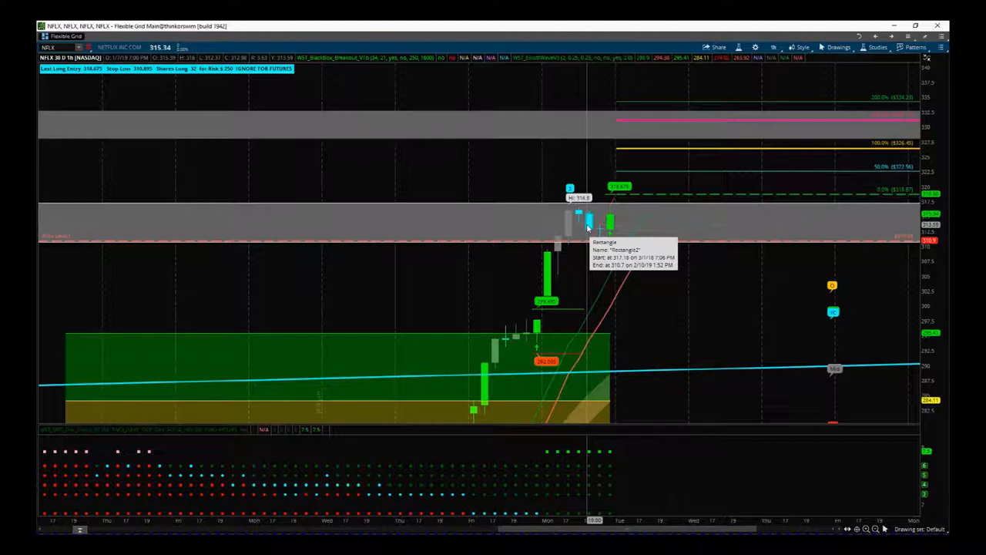
{"action": "mouse_move", "coordinate": [589, 225]}
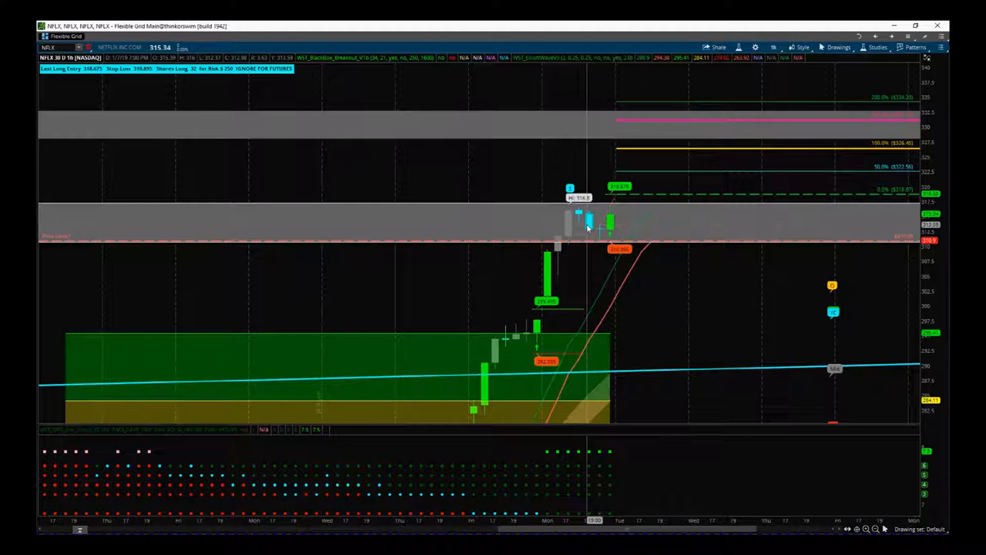
{"action": "mouse_move", "coordinate": [675, 197]}
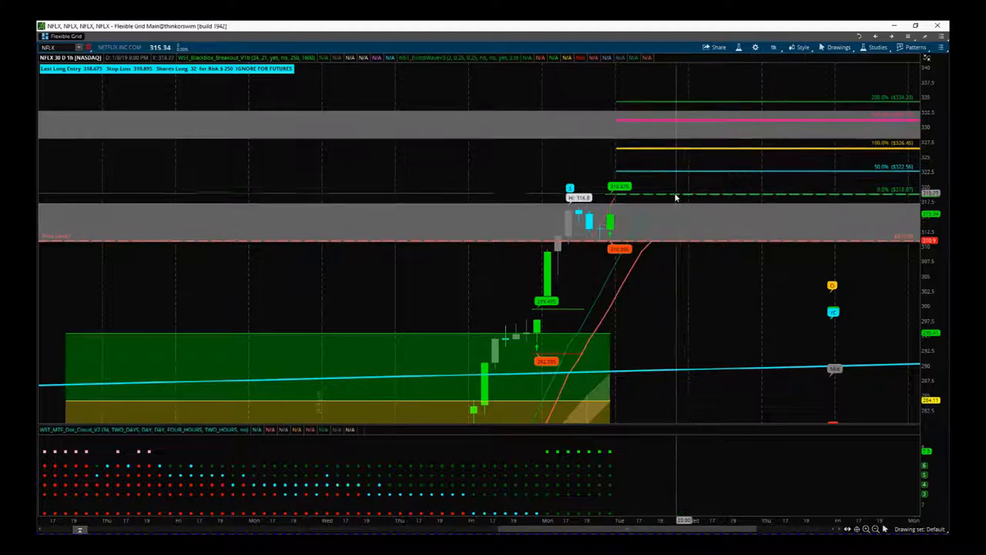
{"action": "mouse_move", "coordinate": [677, 197]}
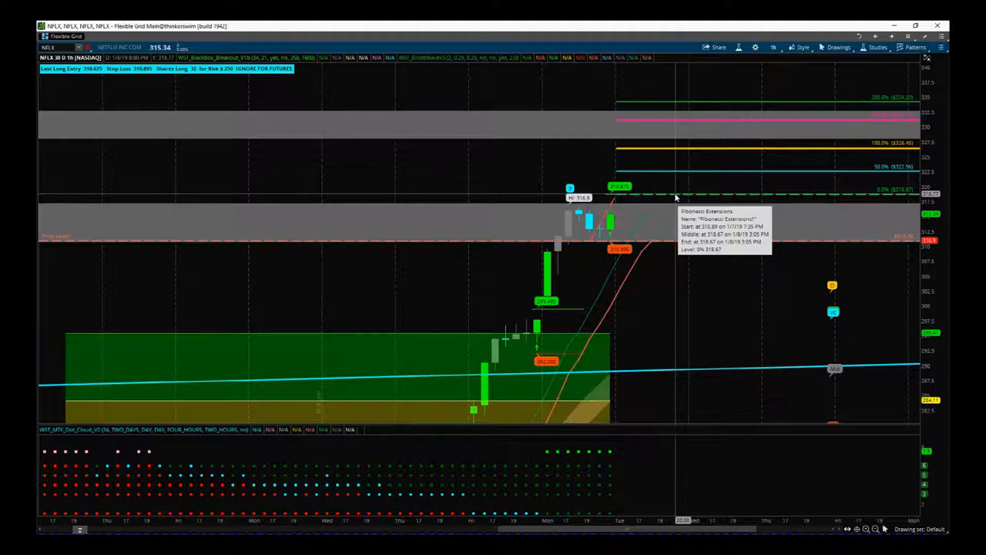
{"action": "mouse_move", "coordinate": [613, 197]}
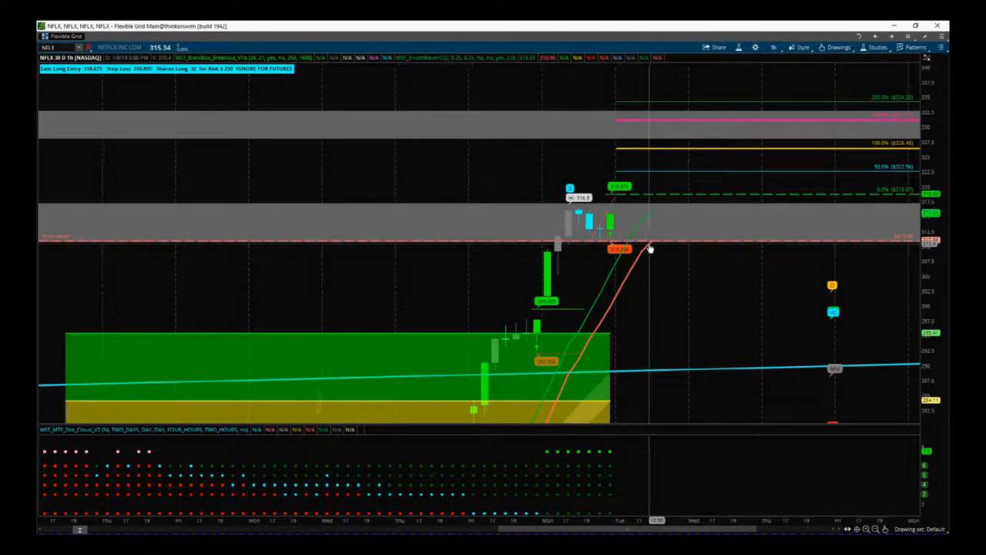
{"action": "mouse_move", "coordinate": [593, 230]}
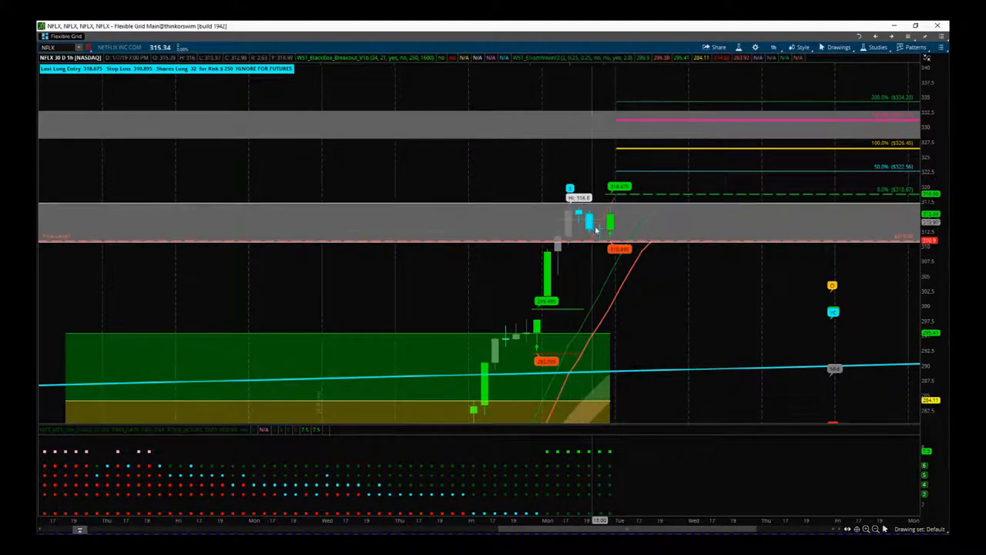
{"action": "mouse_move", "coordinate": [598, 235]}
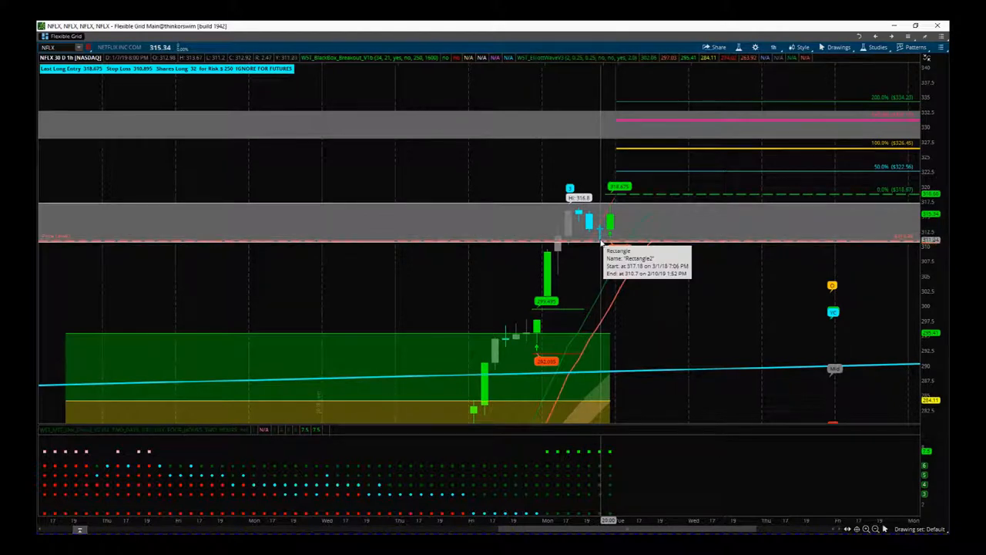
{"action": "mouse_move", "coordinate": [613, 256]}
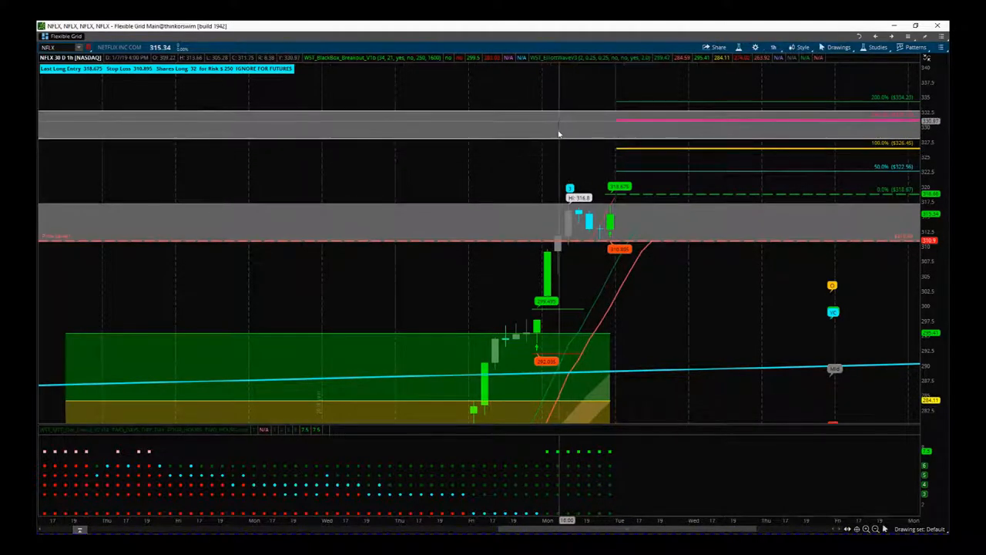
{"action": "mouse_move", "coordinate": [588, 228]}
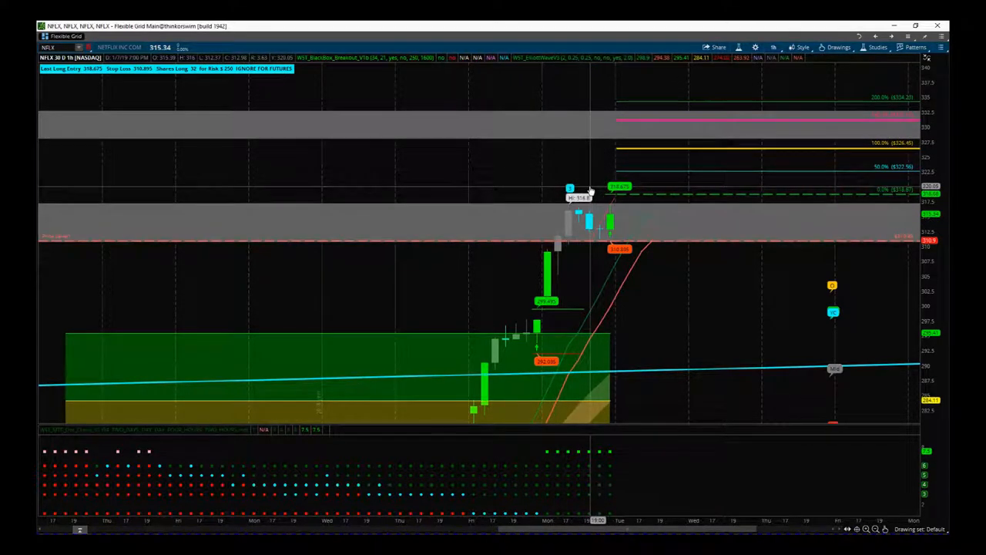
{"action": "mouse_move", "coordinate": [589, 191]}
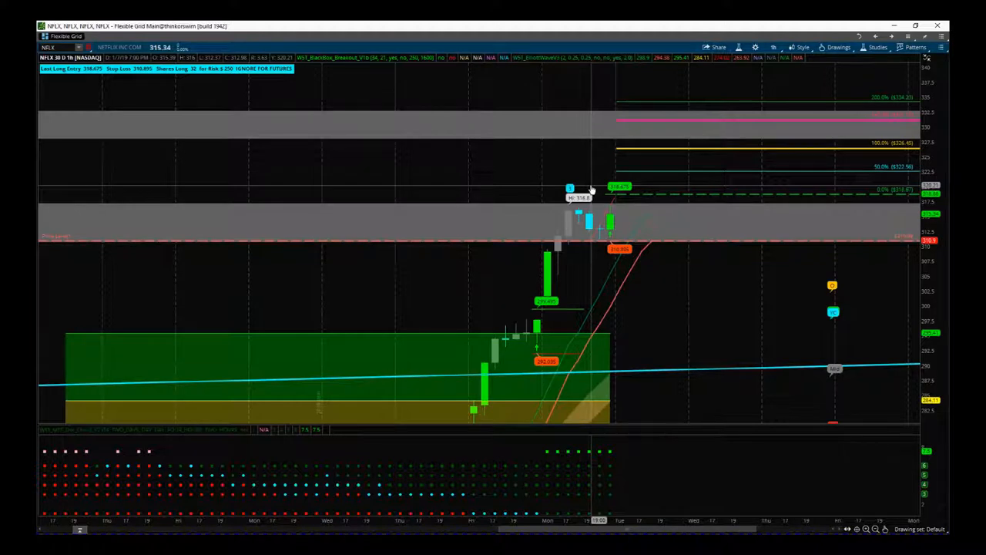
{"action": "mouse_move", "coordinate": [607, 202]}
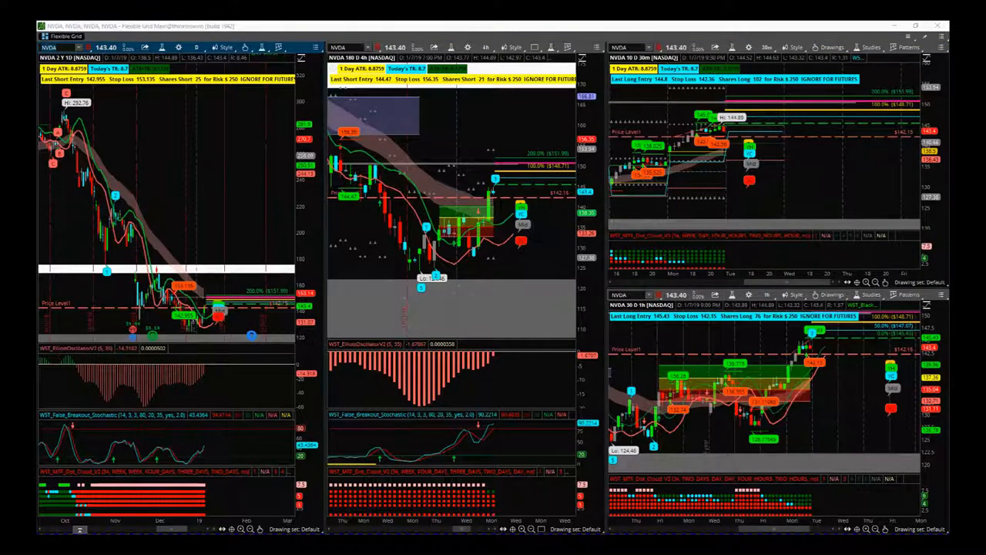
{"action": "mouse_move", "coordinate": [238, 124]}
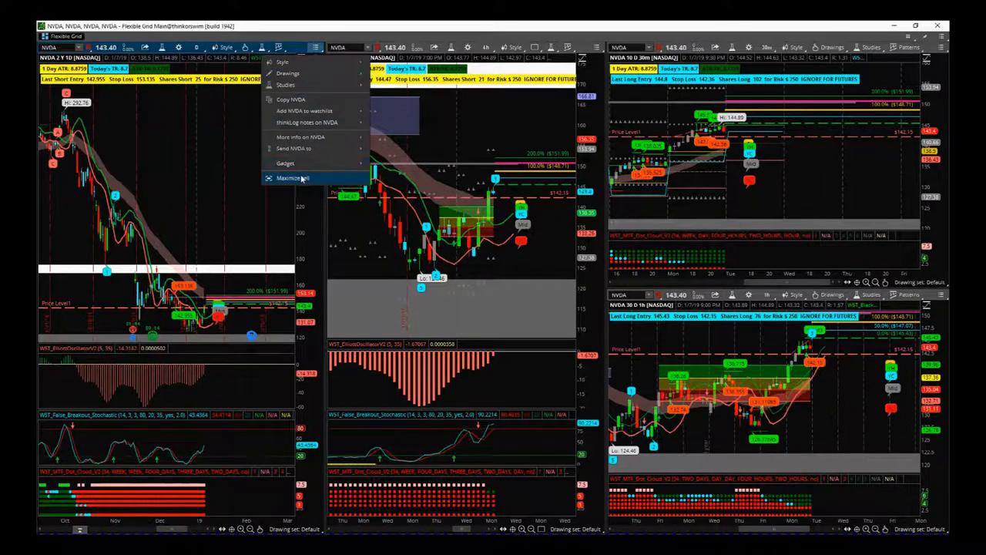
Step: Maximize the NVDA daily chart cell to review its decline and stochastic indicators
{"action": "left_click", "coordinate": [293, 179]}
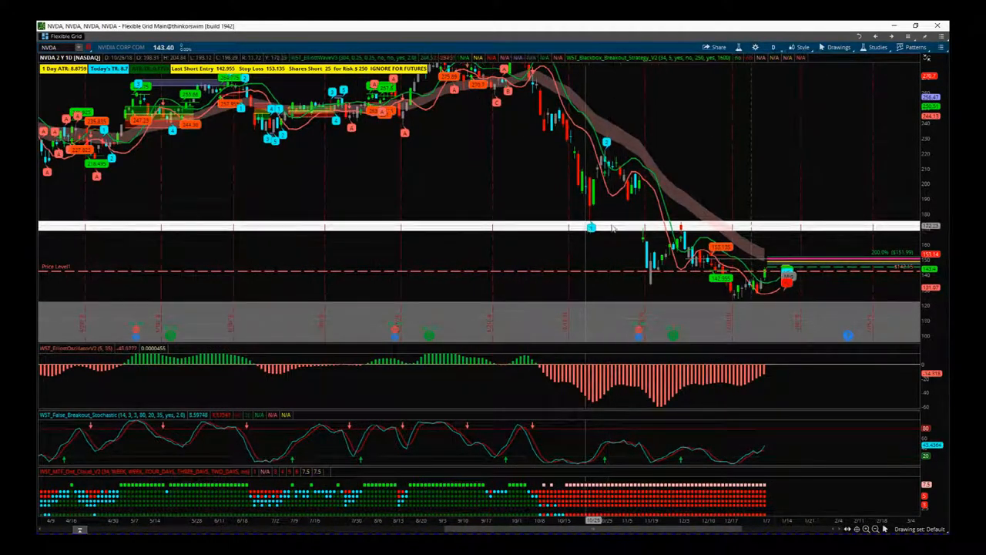
{"action": "mouse_move", "coordinate": [768, 351]}
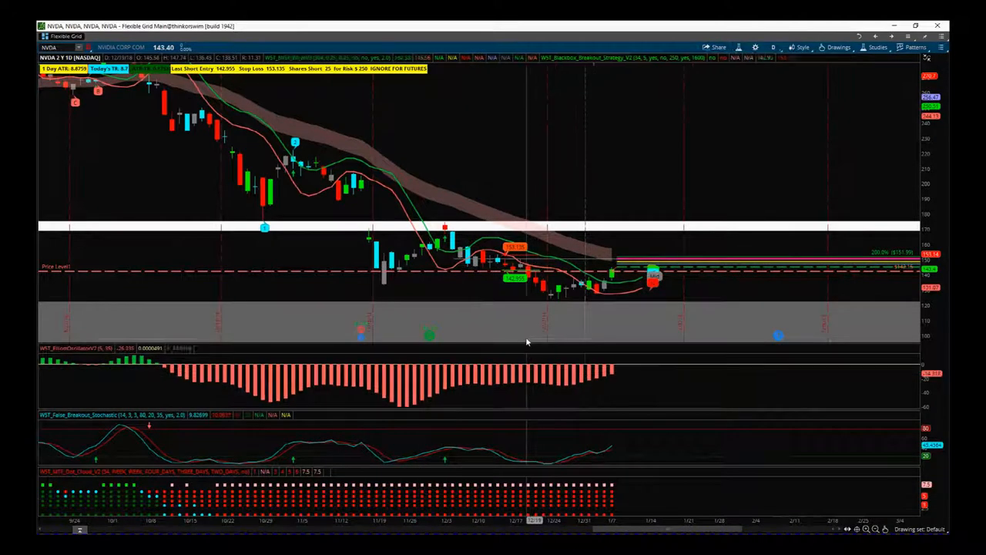
{"action": "mouse_move", "coordinate": [789, 291]}
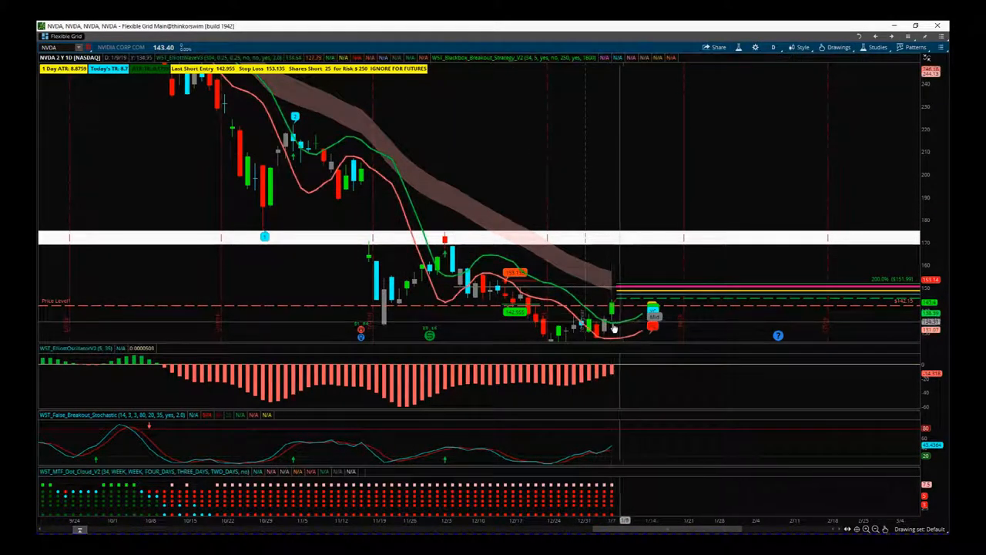
{"action": "mouse_move", "coordinate": [614, 311]}
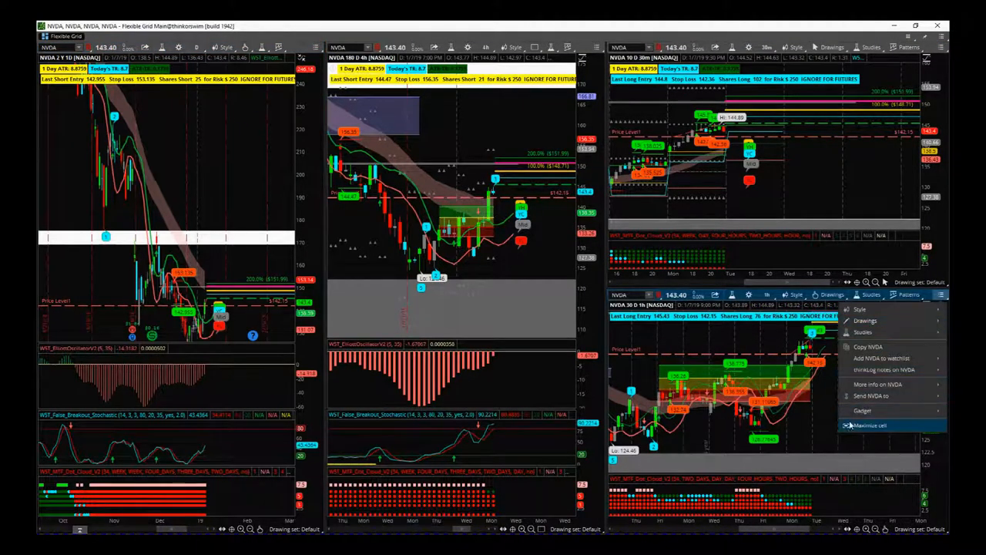
Step: Maximize the NVDA 60-minute chart cell and zoom the time axis to review the breakout
{"action": "left_click", "coordinate": [870, 425]}
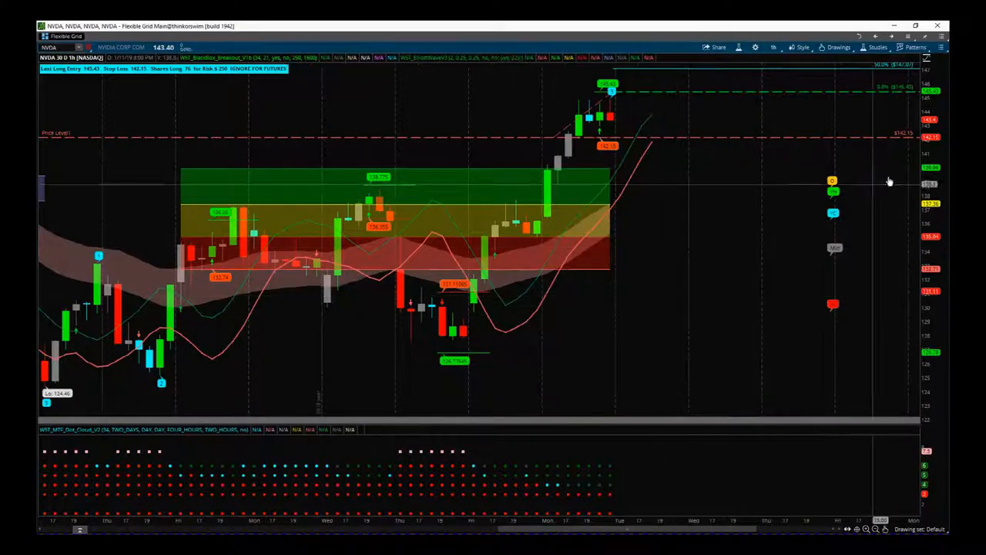
{"action": "scroll", "scroll_direction": "down", "scroll_amount": 3}
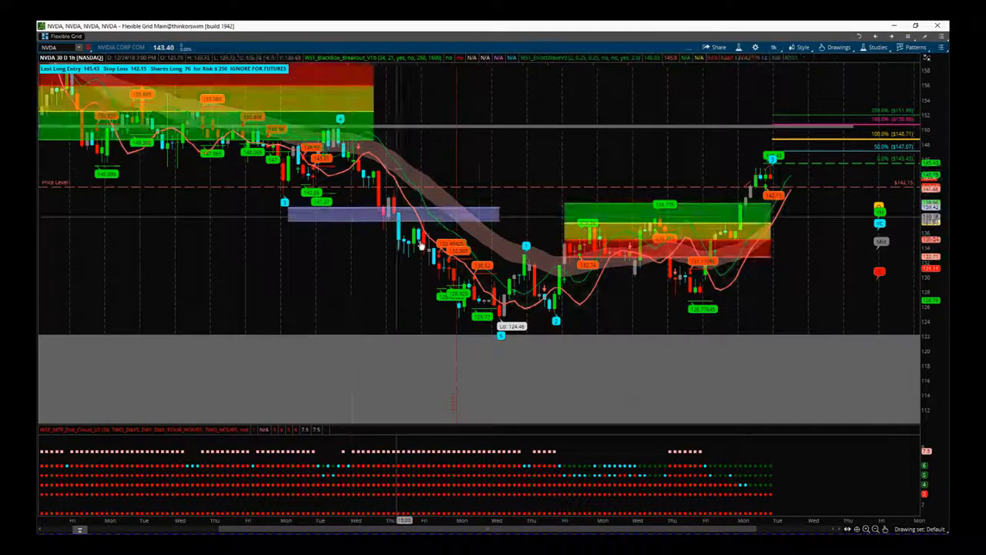
{"action": "mouse_move", "coordinate": [561, 248]}
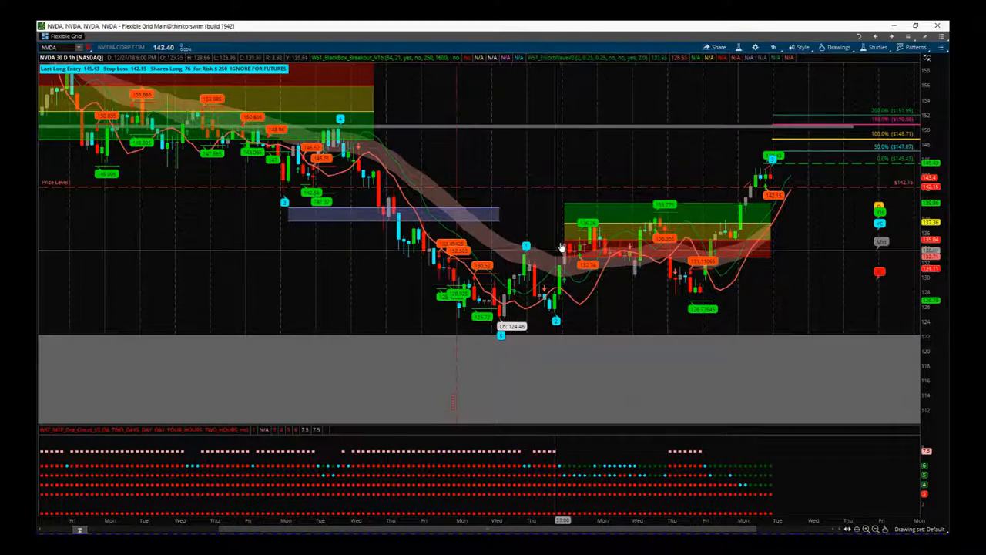
{"action": "mouse_move", "coordinate": [783, 172]}
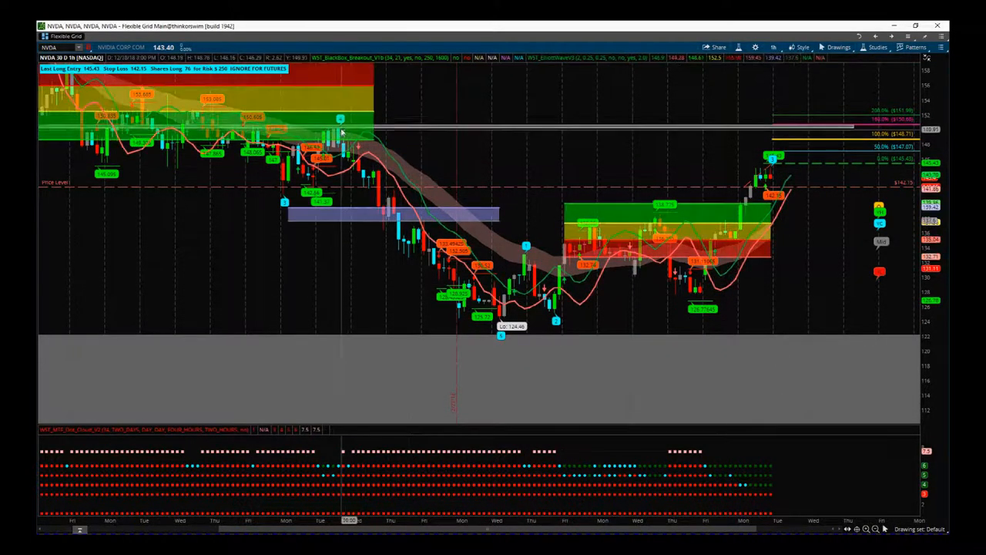
{"action": "mouse_move", "coordinate": [339, 120]}
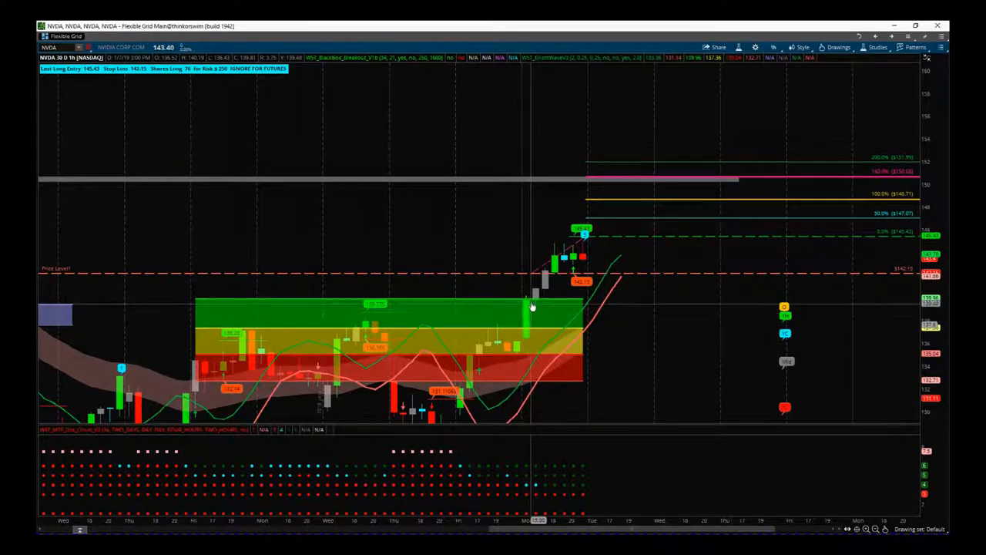
{"action": "mouse_move", "coordinate": [552, 249]}
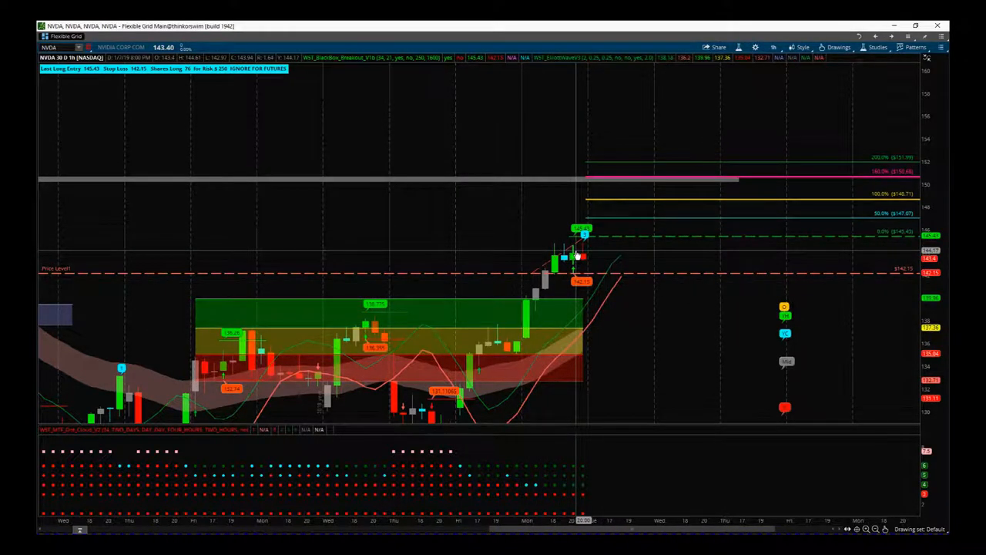
{"action": "mouse_move", "coordinate": [575, 254]}
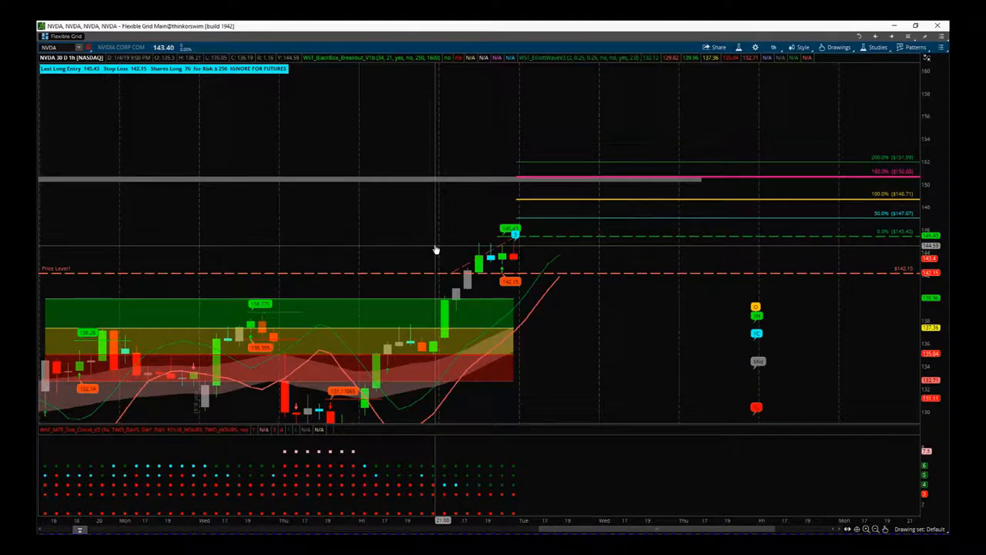
{"action": "mouse_move", "coordinate": [435, 241]}
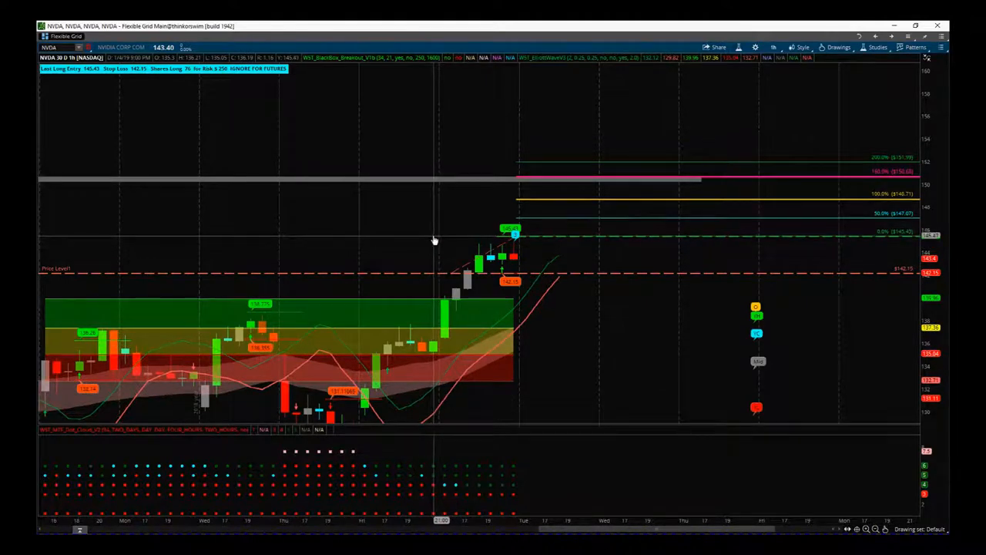
{"action": "mouse_move", "coordinate": [454, 276]}
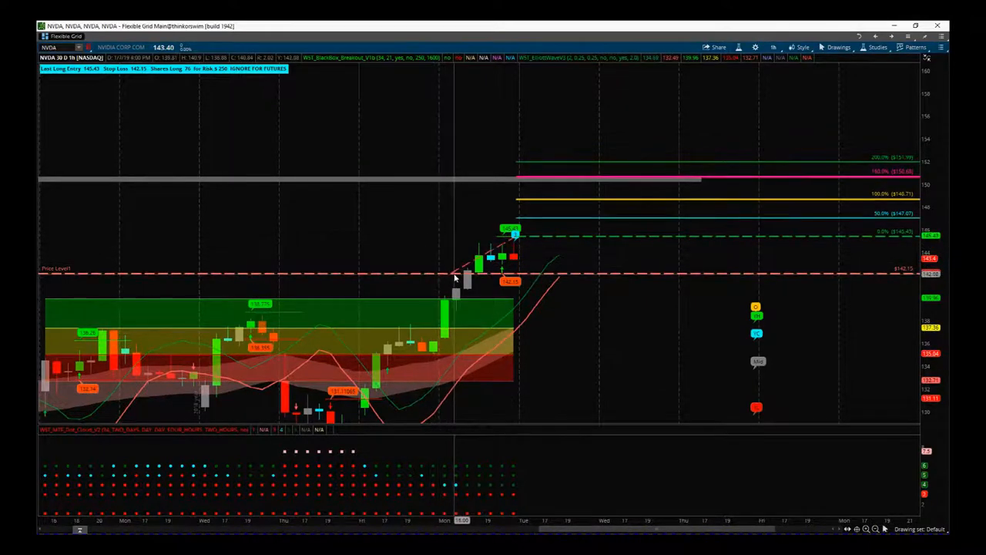
{"action": "mouse_move", "coordinate": [454, 277]}
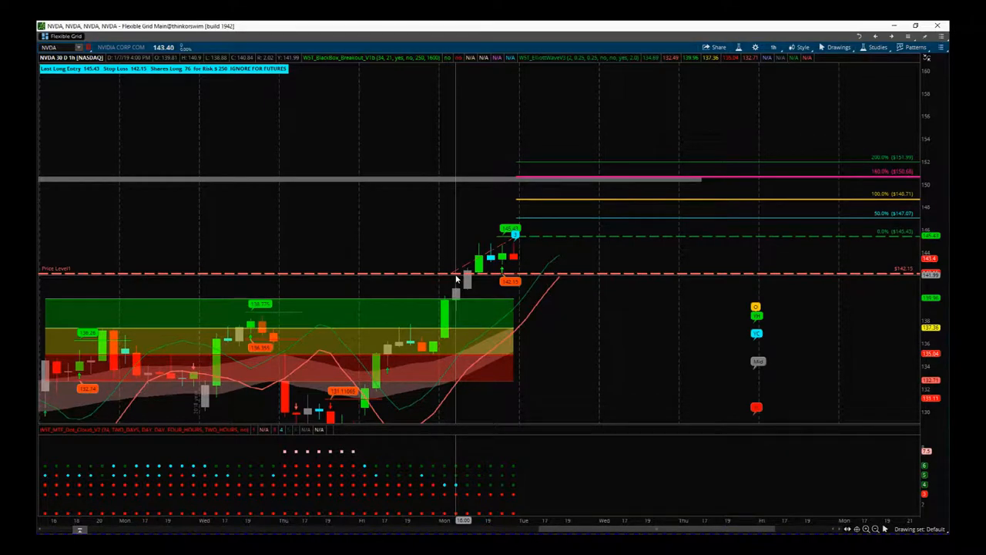
{"action": "mouse_move", "coordinate": [616, 317]}
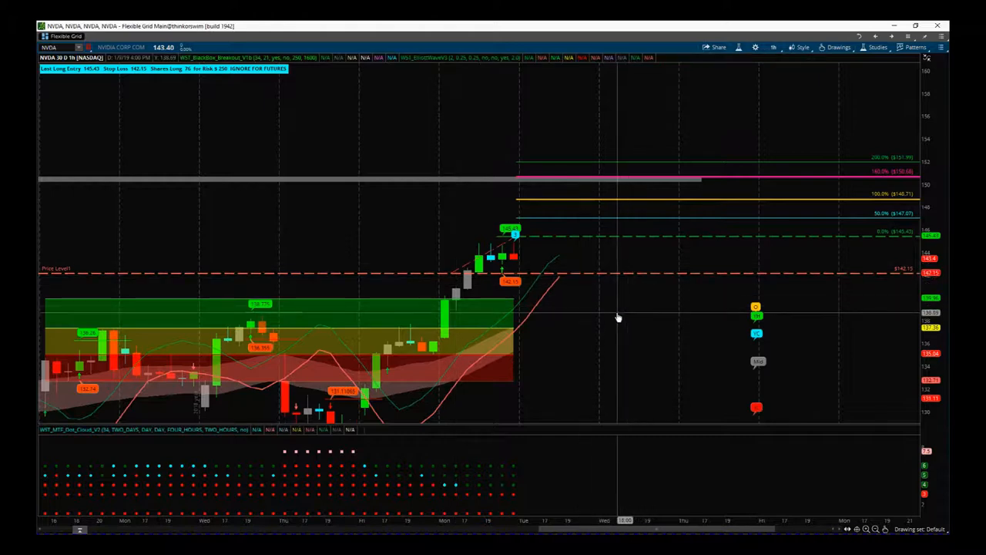